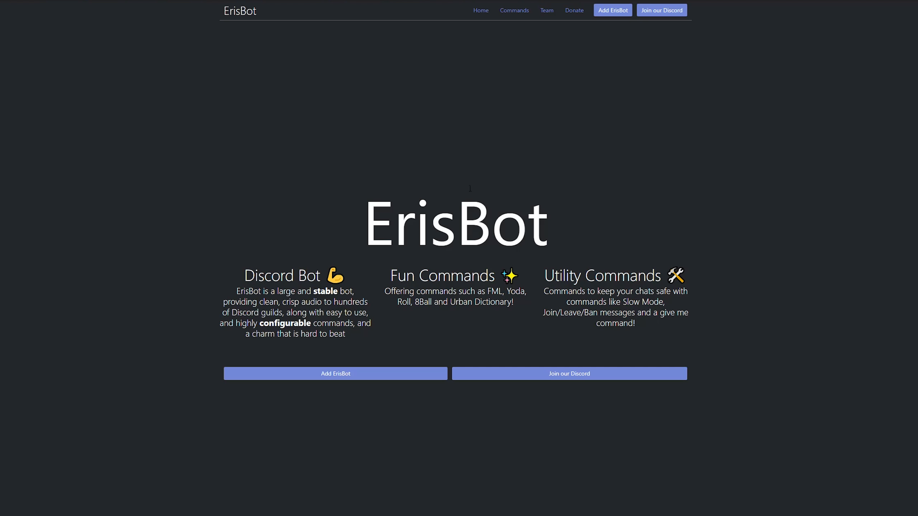
pyautogui.moveTo(624, 179)
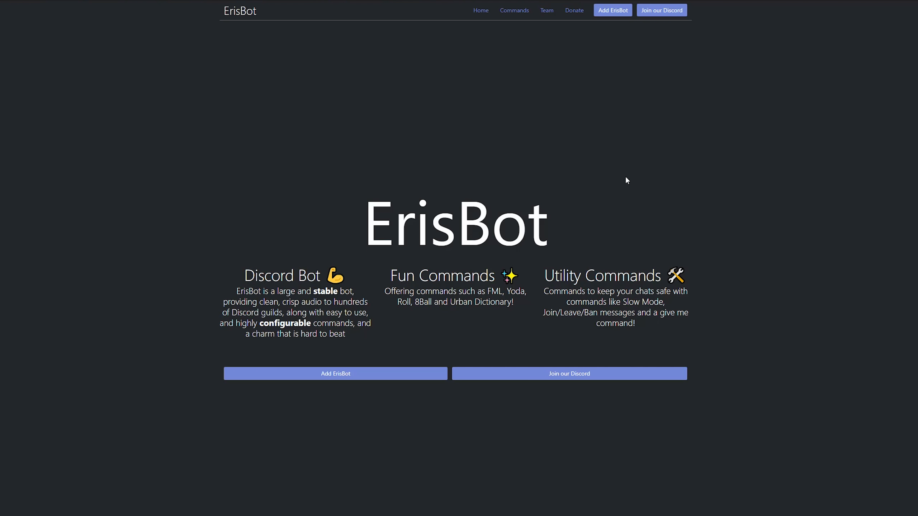
# Step: Go to the Commands page of the ErisBot website listing each command's description and category
pyautogui.click(514, 10)
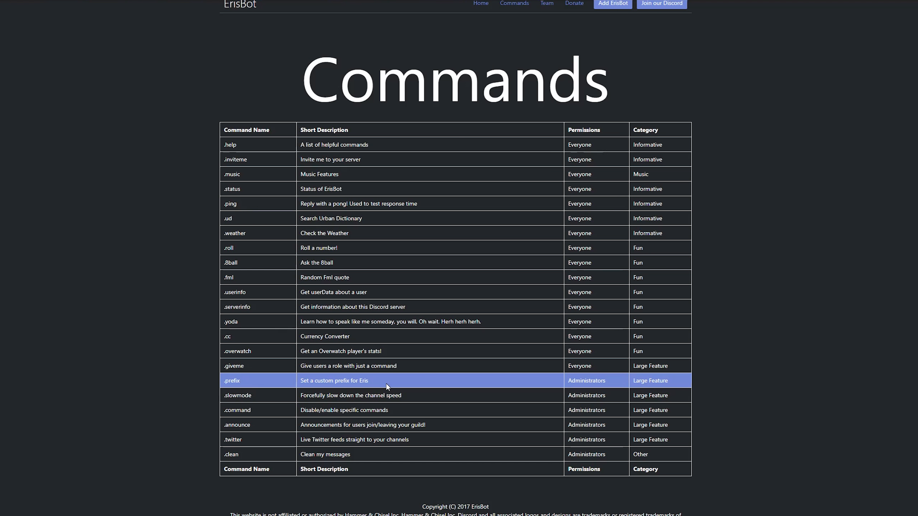
pyautogui.moveTo(821, 296)
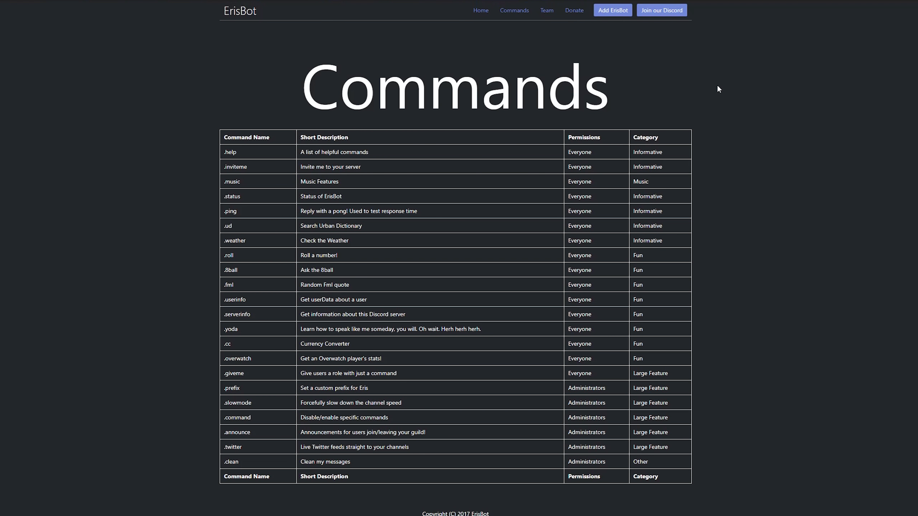
pyautogui.moveTo(610, 14)
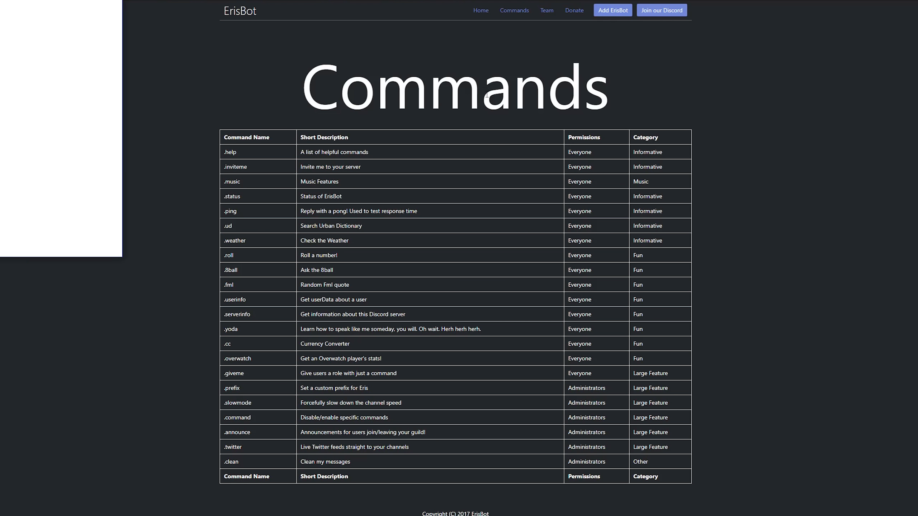
# Step: Add ErisBot to the Chupacabra's Lair server with administrator permission and authorize it
pyautogui.click(612, 10)
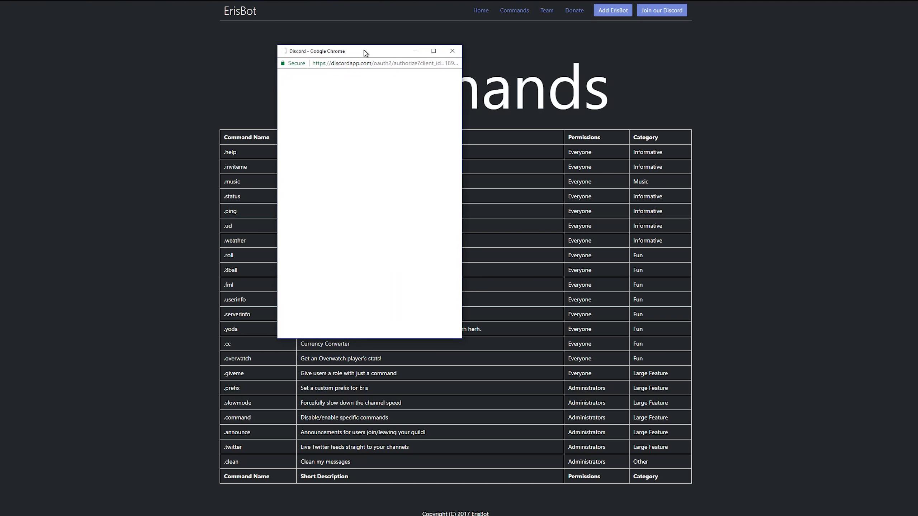
pyautogui.moveTo(364, 51); pyautogui.dragTo(391, 59)
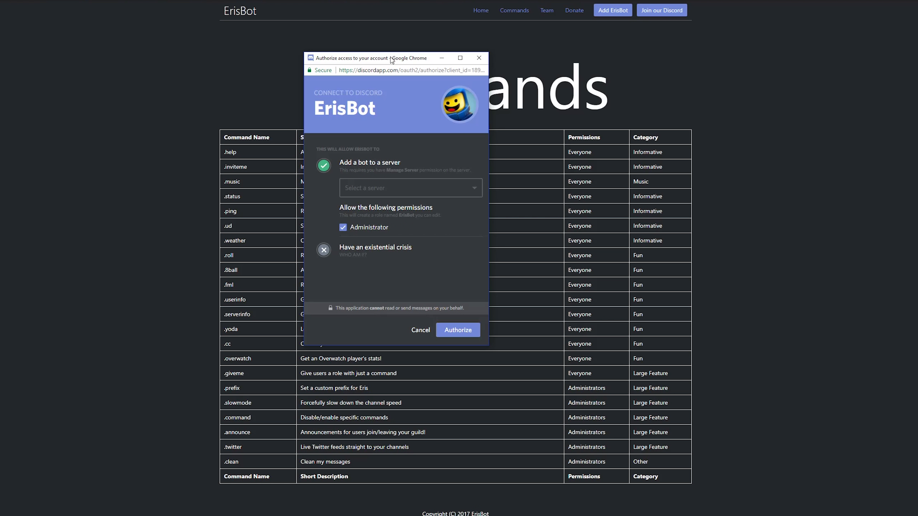
pyautogui.click(410, 188)
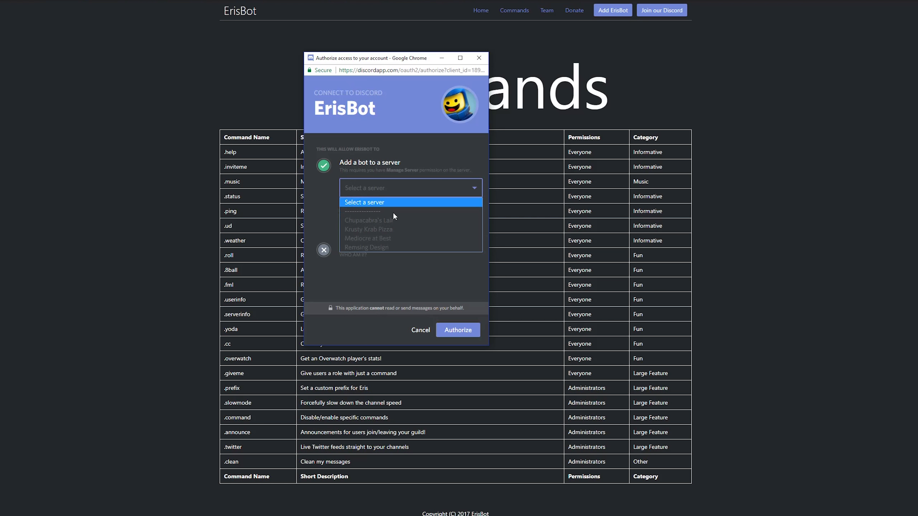
pyautogui.moveTo(347, 221)
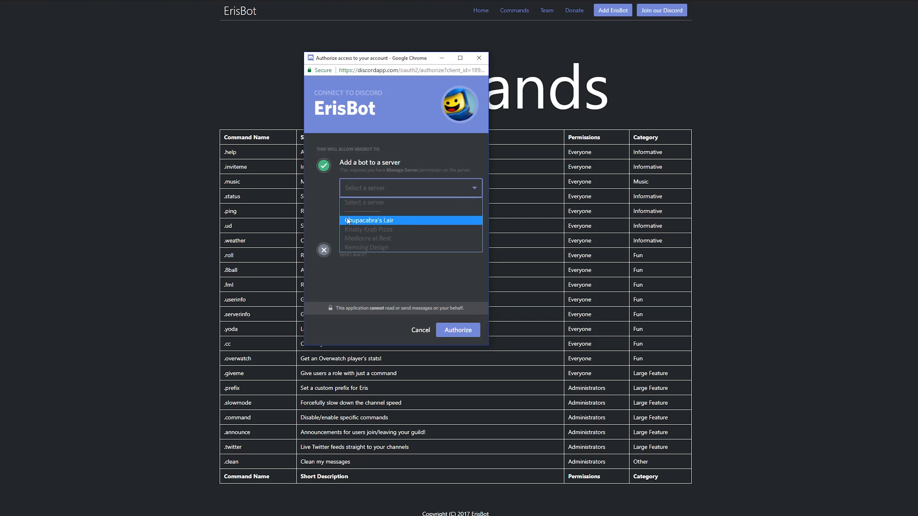
pyautogui.click(370, 221)
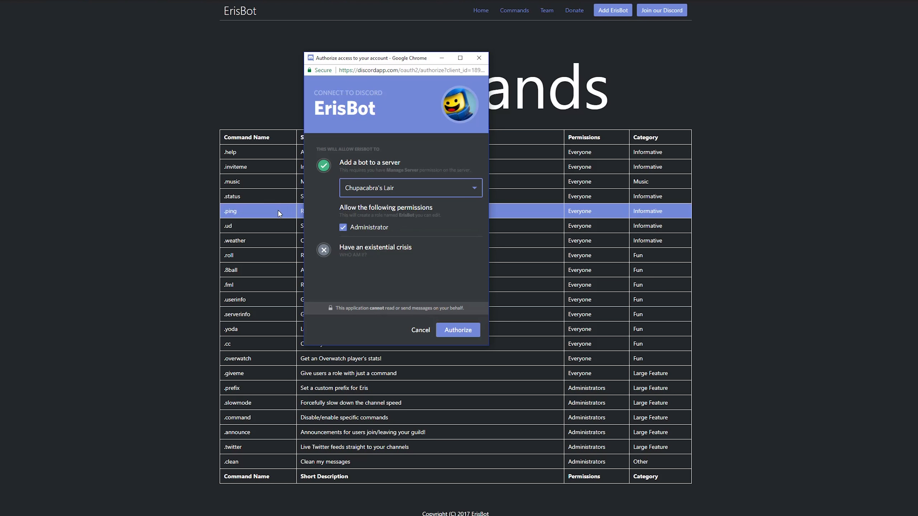
pyautogui.moveTo(339, 211)
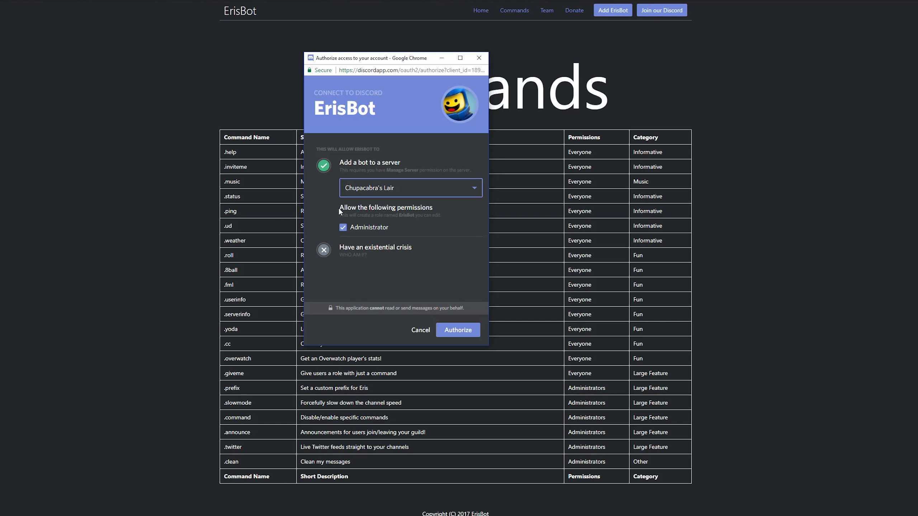
pyautogui.moveTo(339, 214)
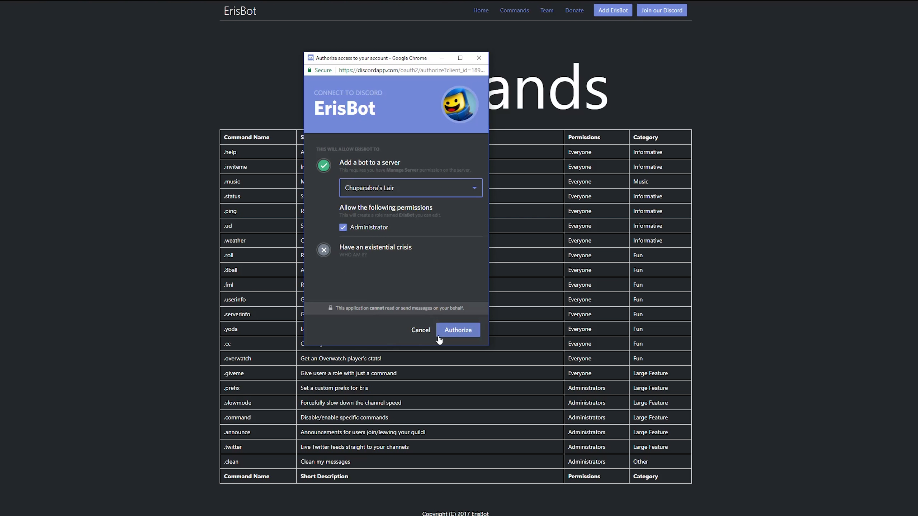
pyautogui.click(458, 330)
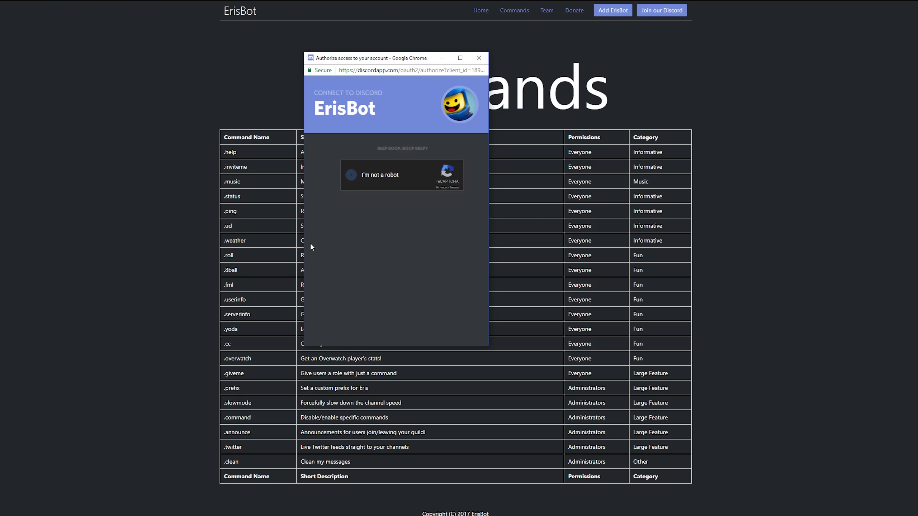
# Step: Complete the reCAPTCHA robot check by marking the street sign square and verifying
pyautogui.click(351, 175)
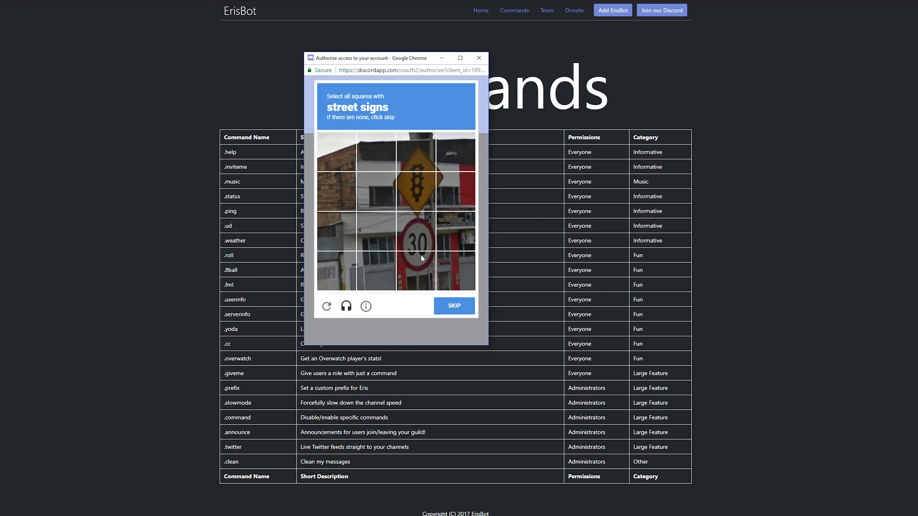
pyautogui.click(416, 271)
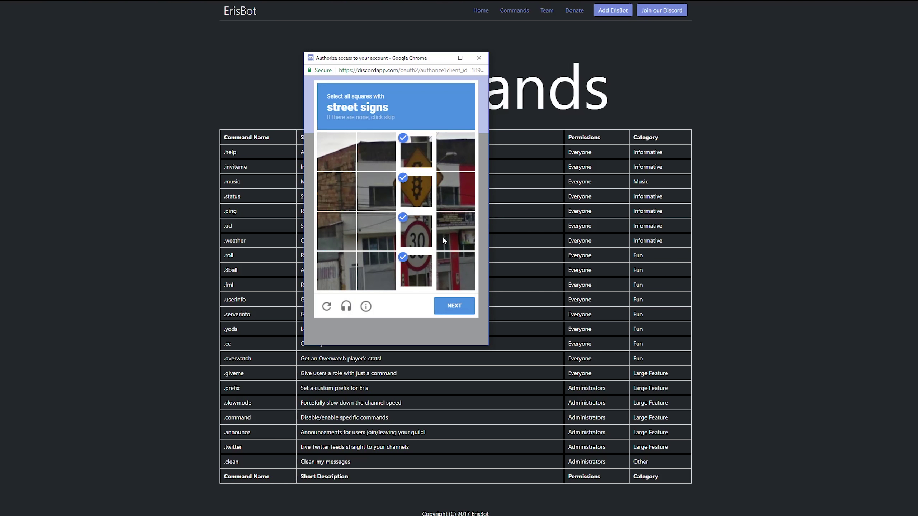
pyautogui.click(454, 305)
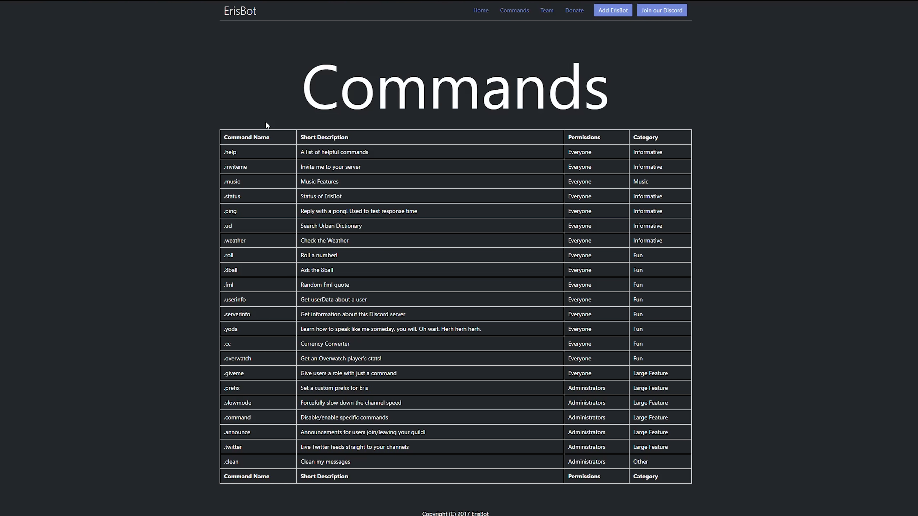
pyautogui.moveTo(286, 81)
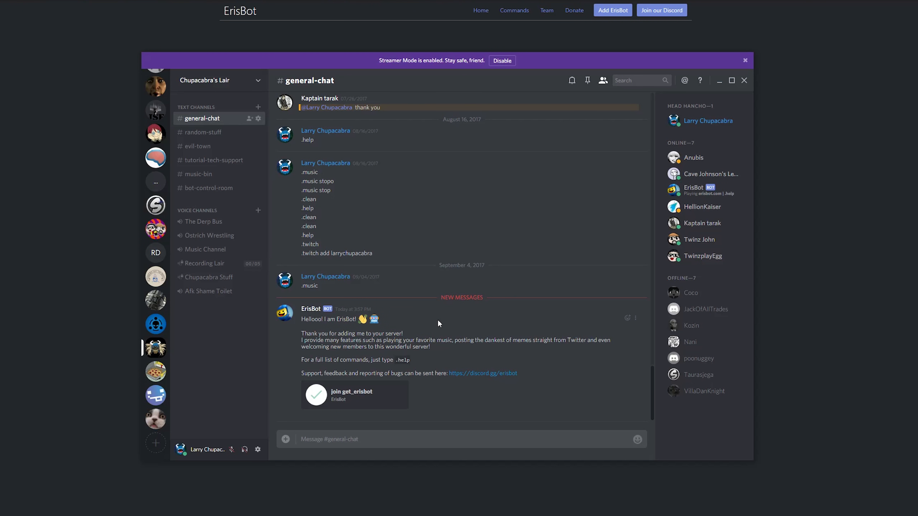
# Step: Switch to Discord's #general-chat in Chupacabra's Lair showing ErisBot's welcome message
pyautogui.click(433, 439)
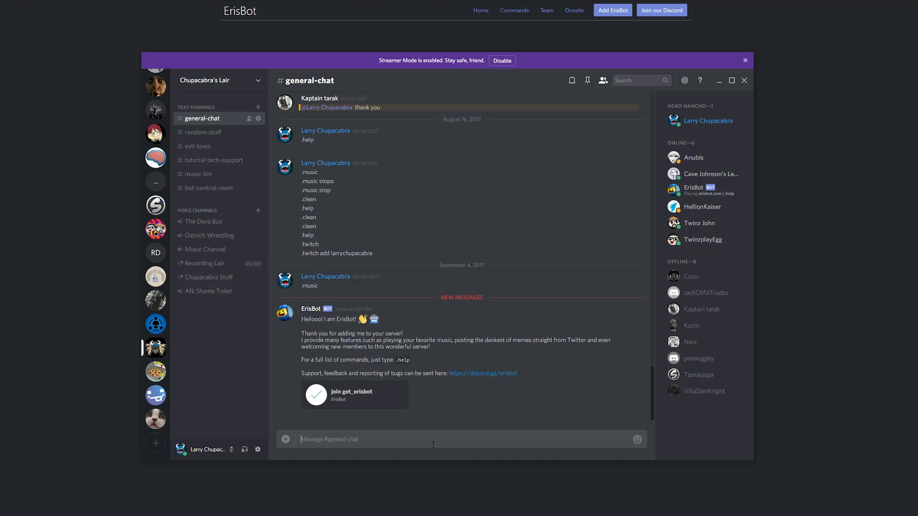
pyautogui.click(433, 444)
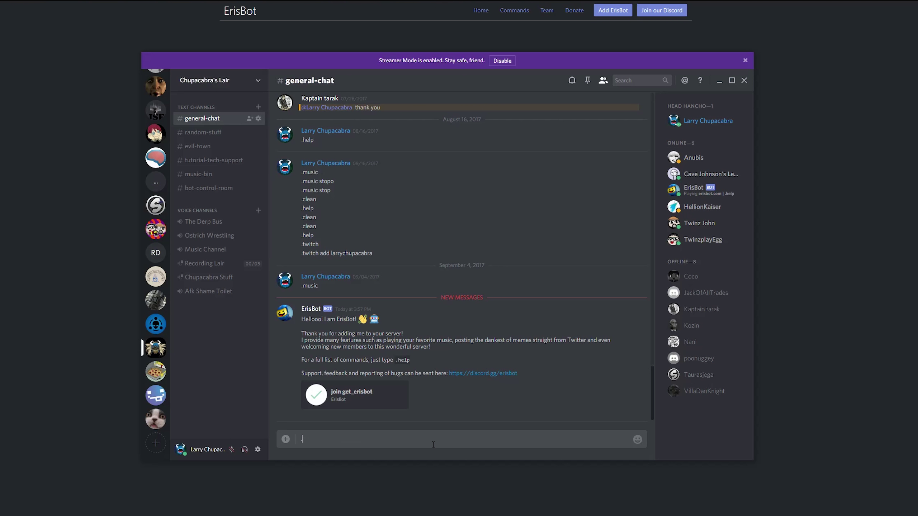
pyautogui.write('.weather')
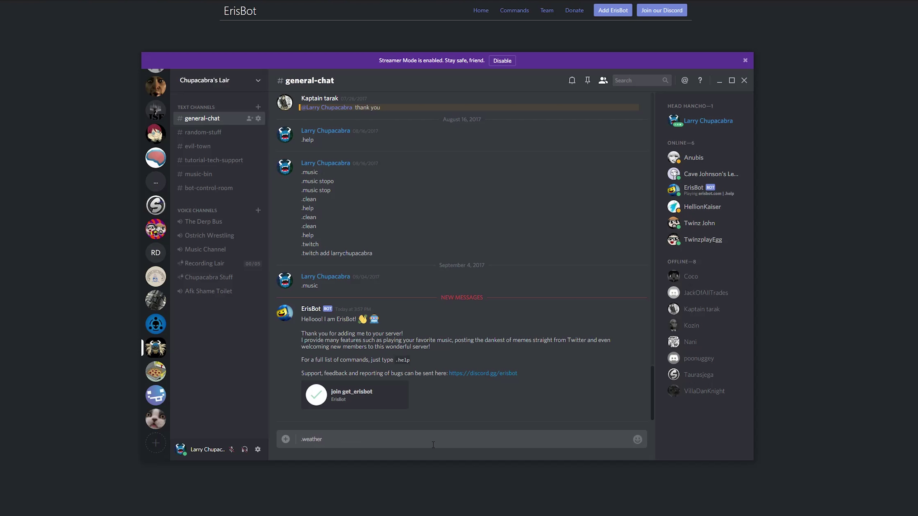
pyautogui.write('Denver')
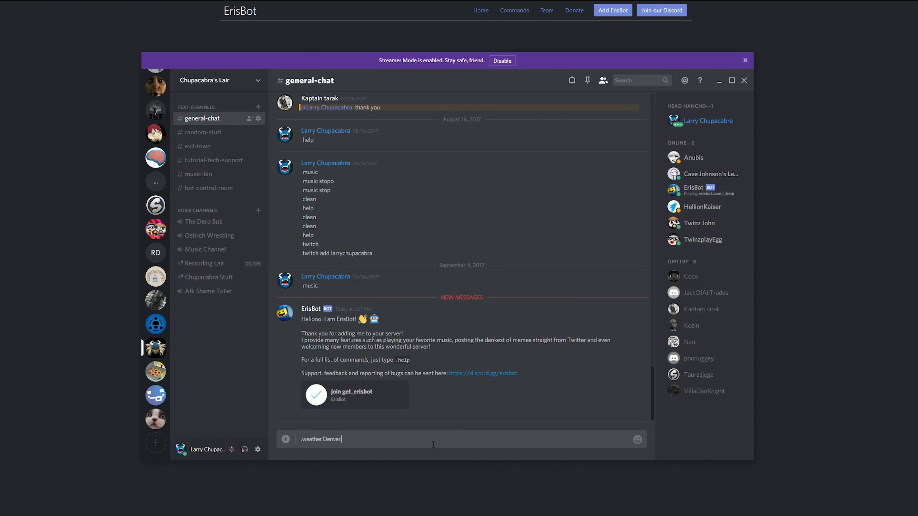
pyautogui.write('Colorado')
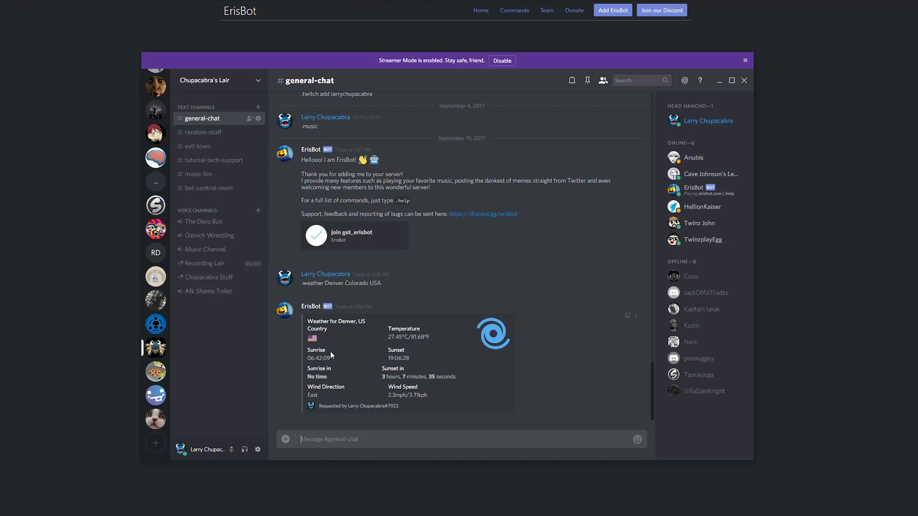
pyautogui.moveTo(312, 338)
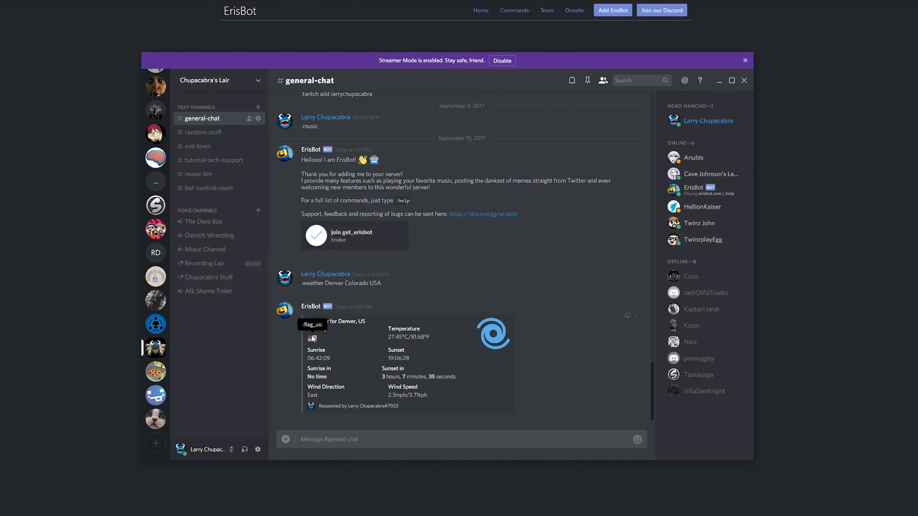
pyautogui.moveTo(418, 309)
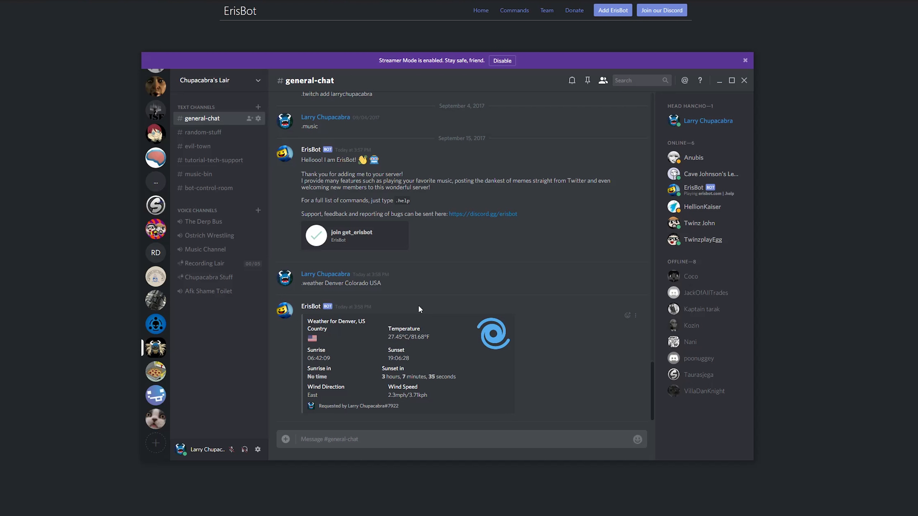
pyautogui.moveTo(489, 343)
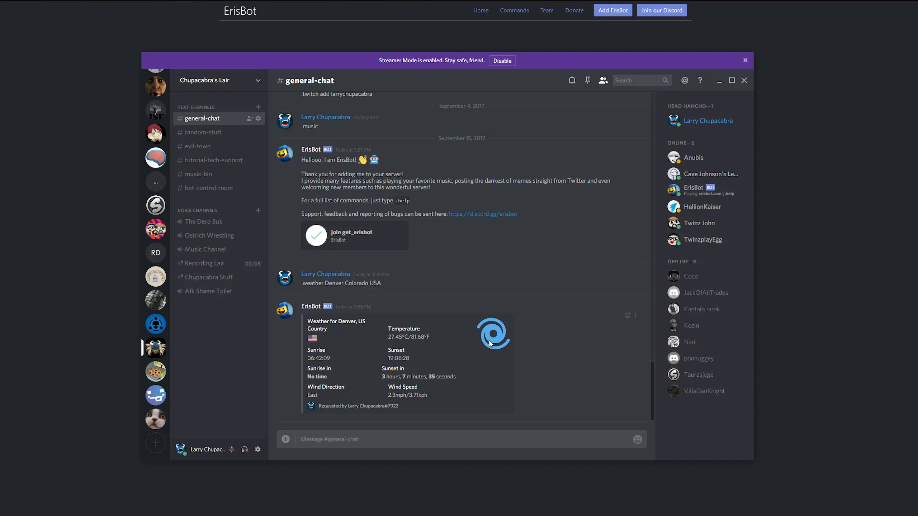
pyautogui.moveTo(514, 367)
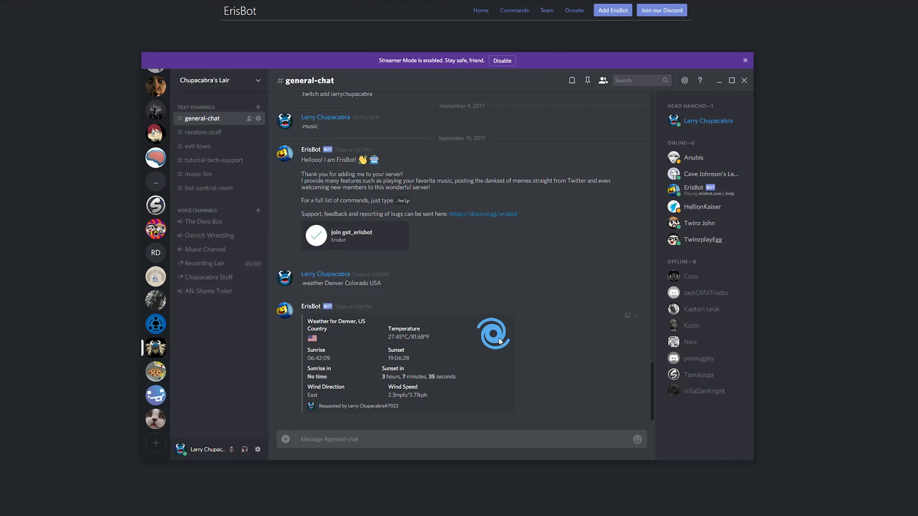
pyautogui.moveTo(474, 321)
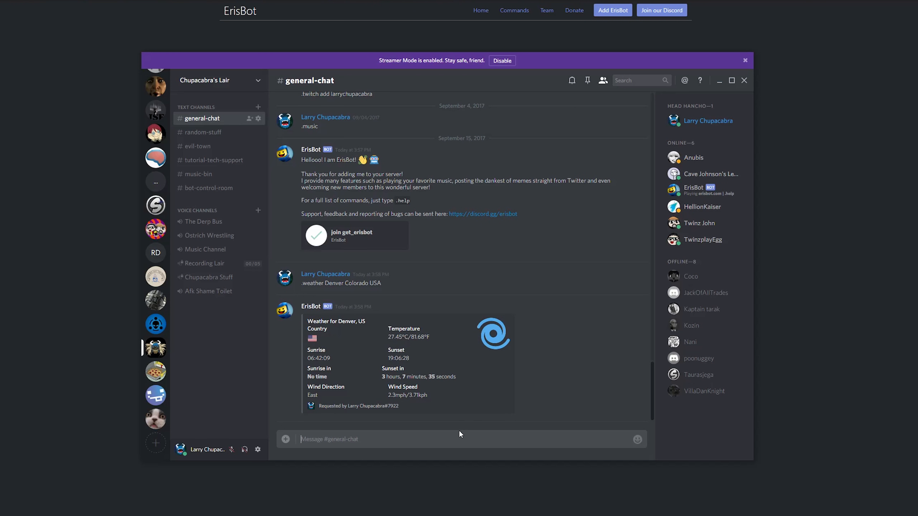
# Step: Send .help in #general-chat so ErisBot posts its full command list
pyautogui.write('.he')
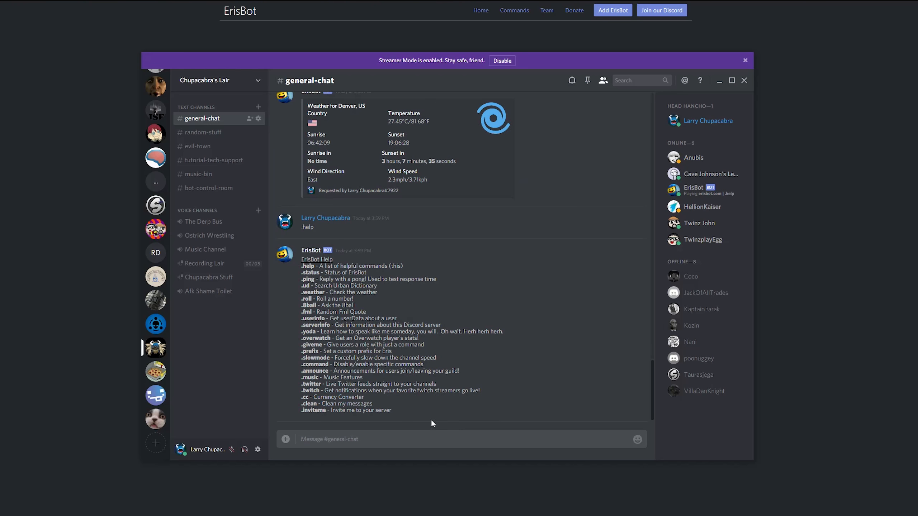
pyautogui.moveTo(292, 282)
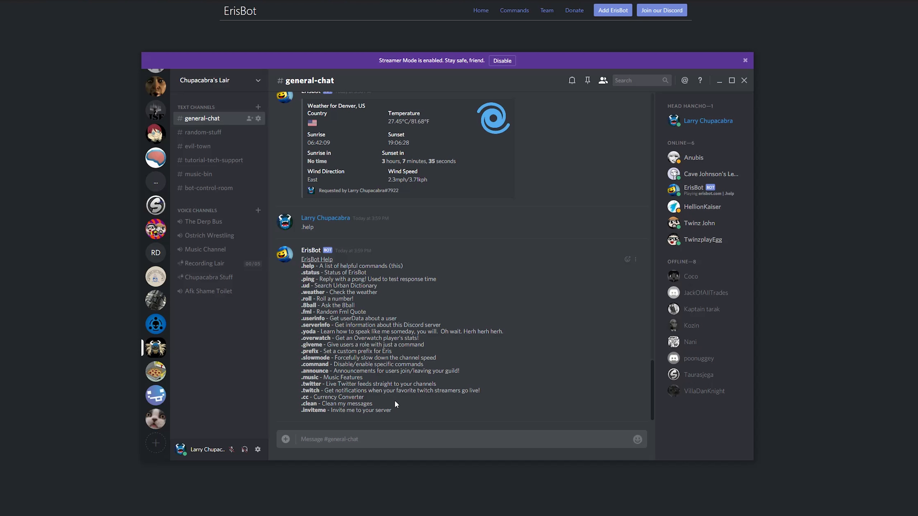
pyautogui.moveTo(386, 405)
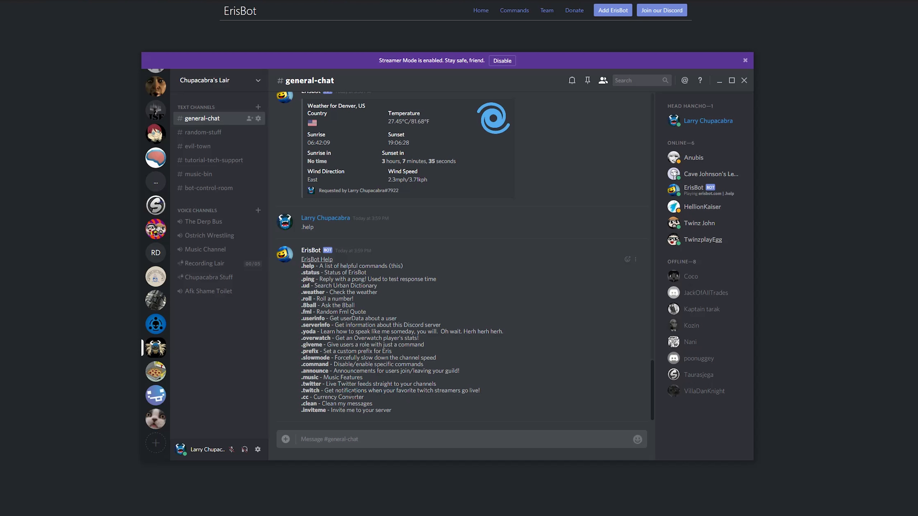
pyautogui.moveTo(410, 404)
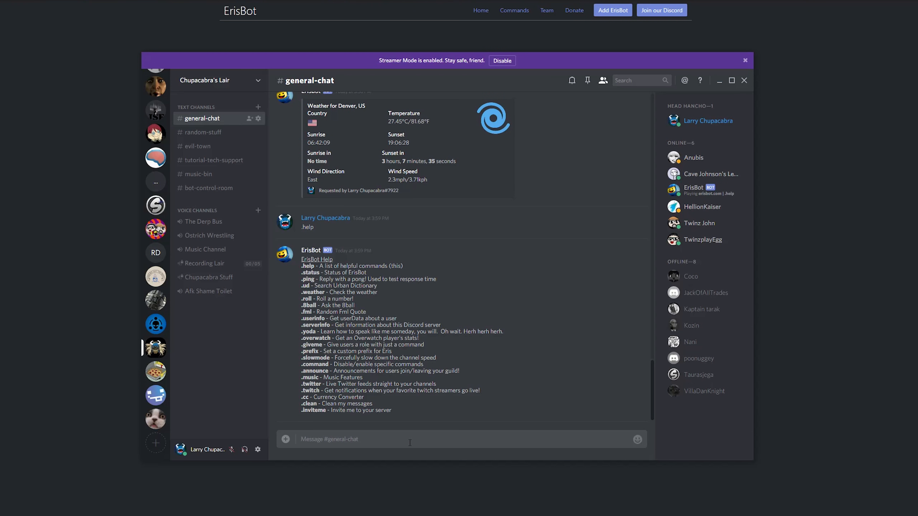
# Step: Send .clean in #general-chat so ErisBot removes its recent replies
pyautogui.click(409, 439)
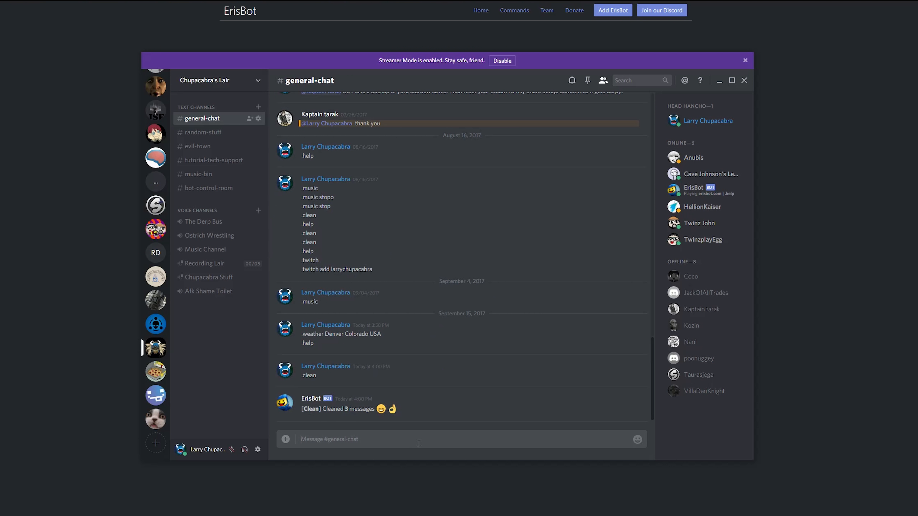
pyautogui.moveTo(395, 348)
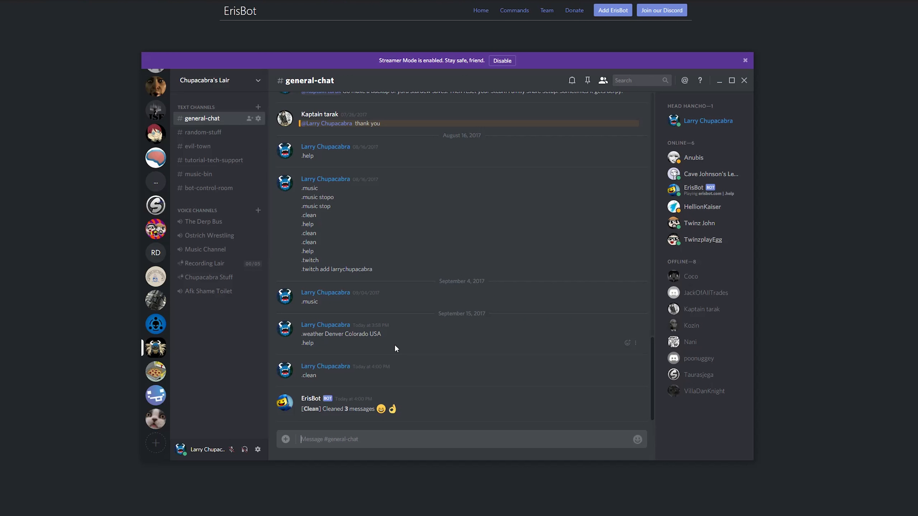
pyautogui.moveTo(119, 221)
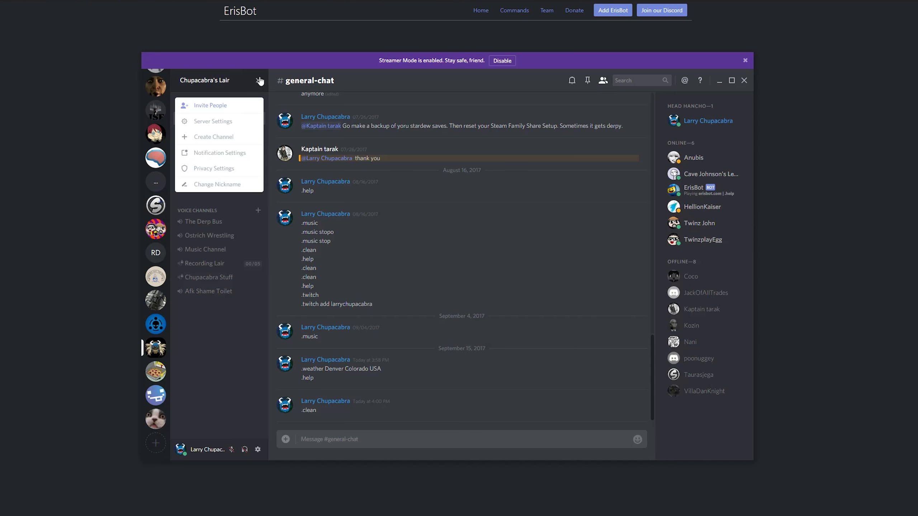
pyautogui.click(212, 121)
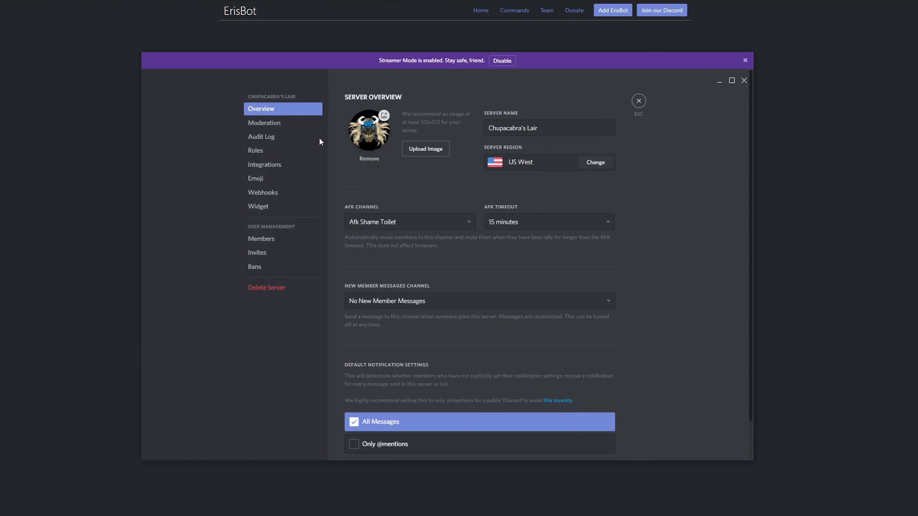
pyautogui.click(255, 151)
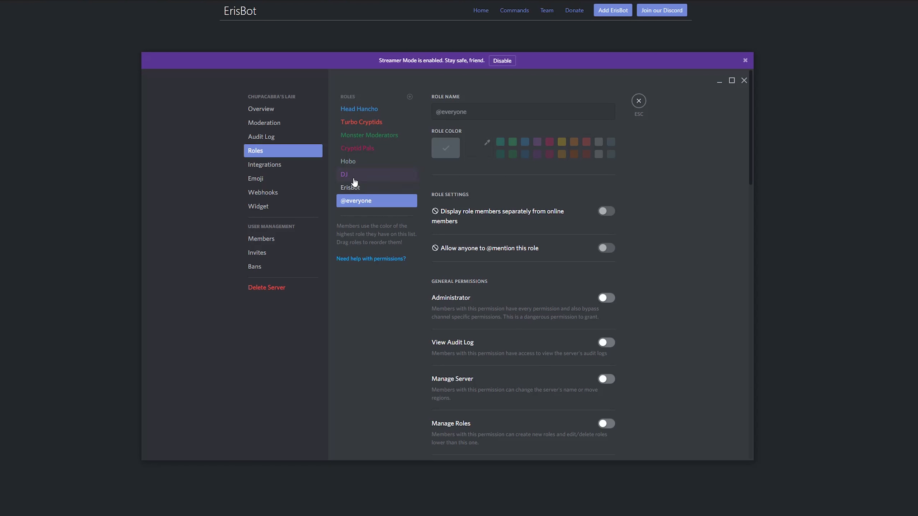
pyautogui.click(364, 174)
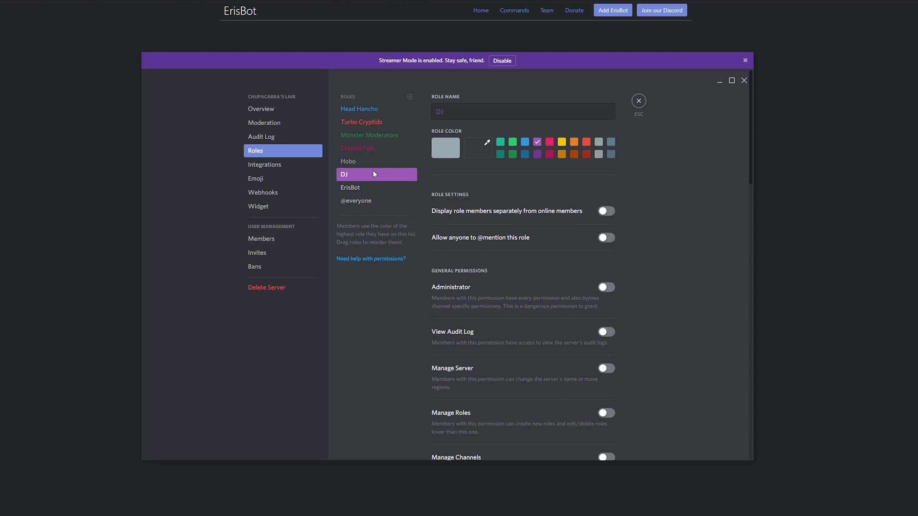
pyautogui.scroll(-3)
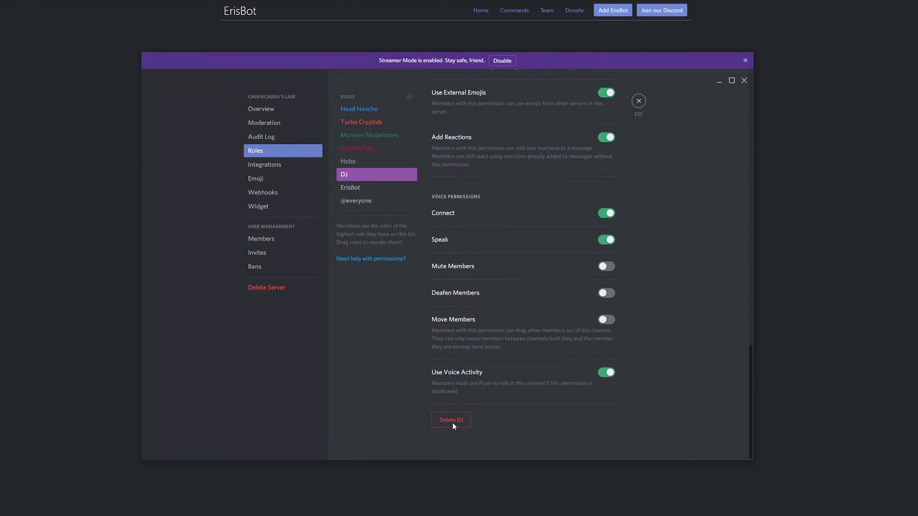
pyautogui.click(356, 201)
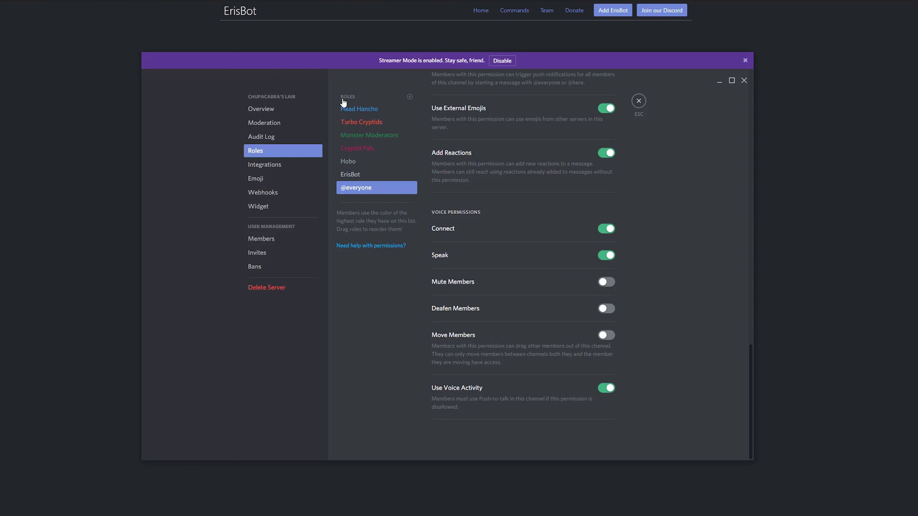
# Step: Create a new role named DJ with a purple colour, save it and return to general-chat
pyautogui.click(409, 96)
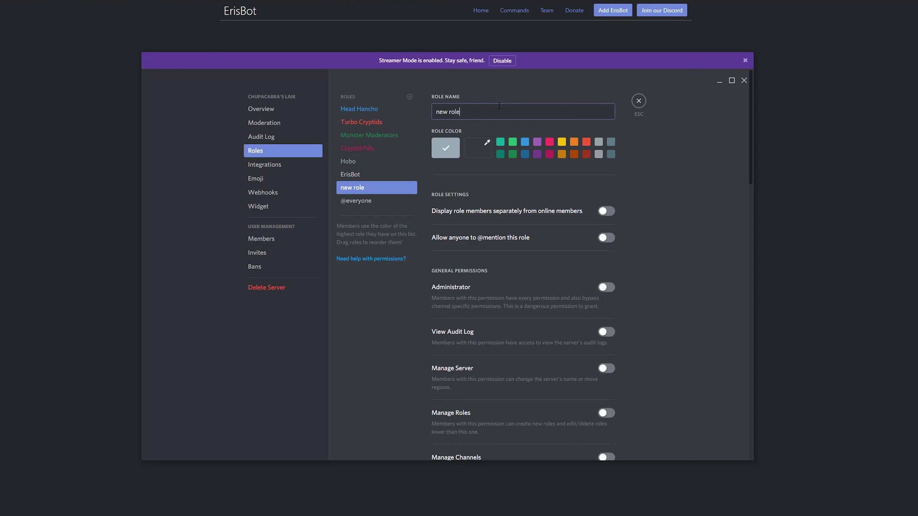
pyautogui.write('DJ')
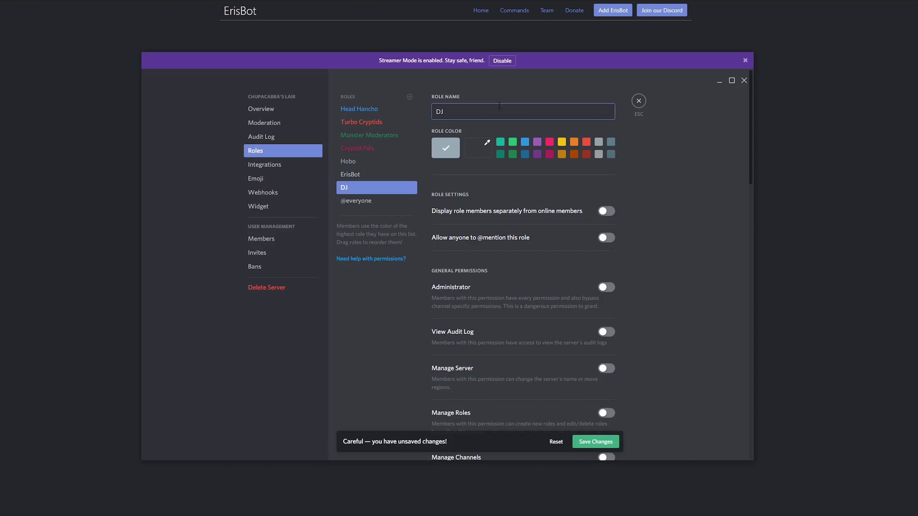
pyautogui.moveTo(524, 141)
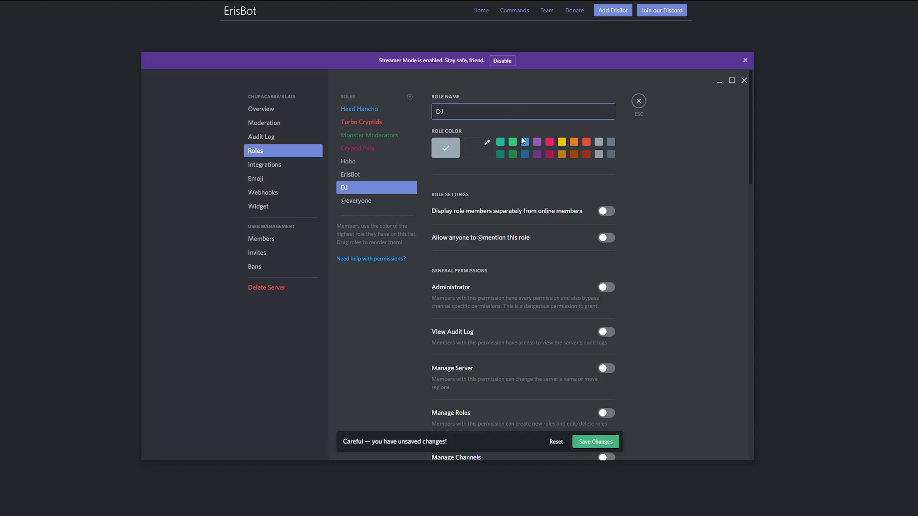
pyautogui.click(537, 142)
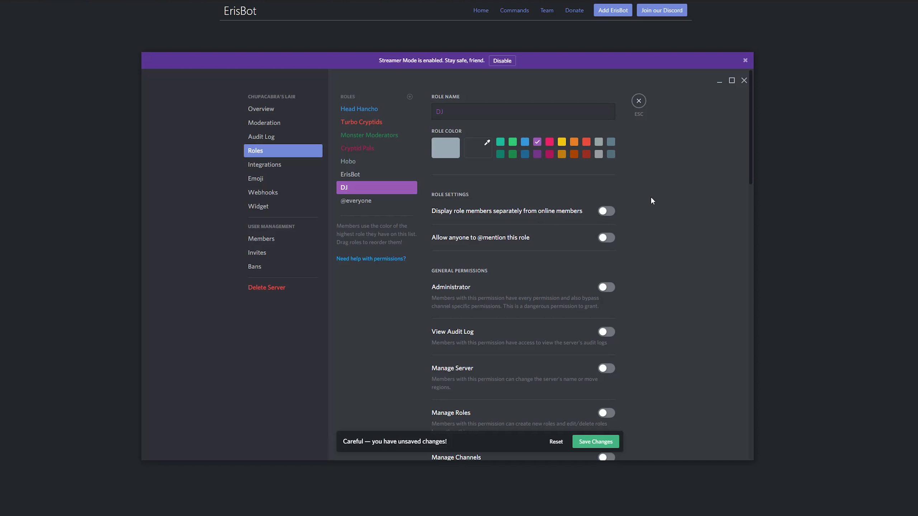
pyautogui.click(595, 442)
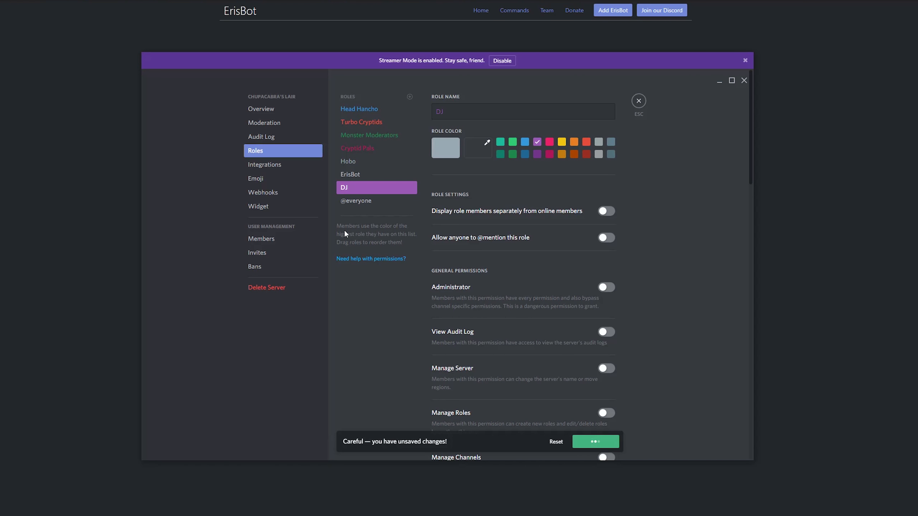
pyautogui.click(639, 100)
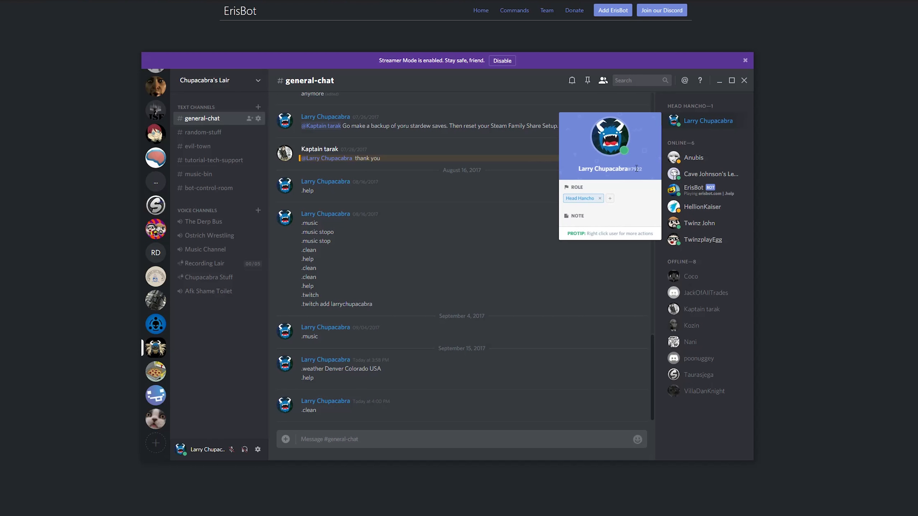
# Step: Assign the DJ role to your own member profile from the profile popup
pyautogui.click(609, 198)
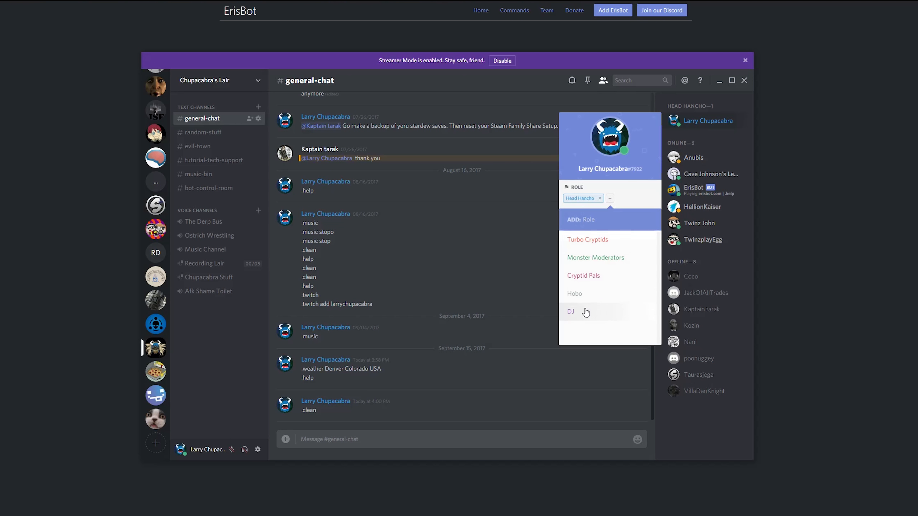
pyautogui.click(205, 249)
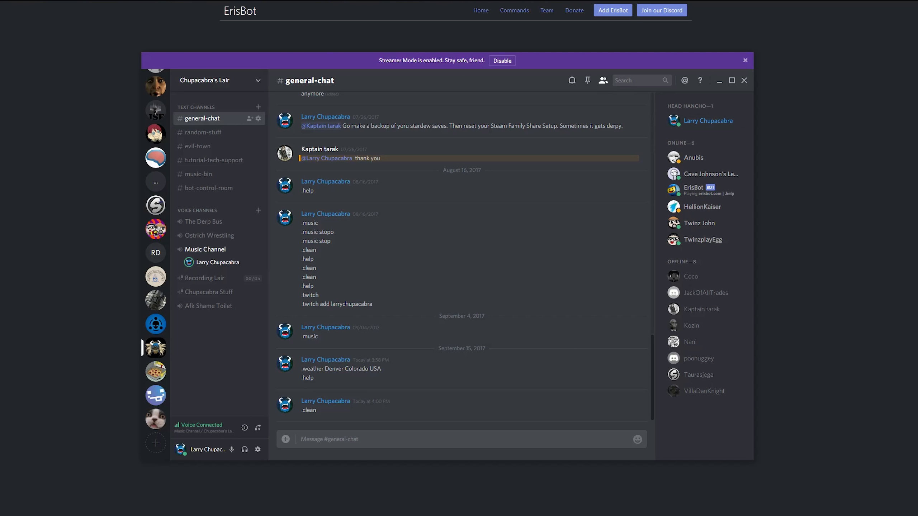
pyautogui.moveTo(819, 2)
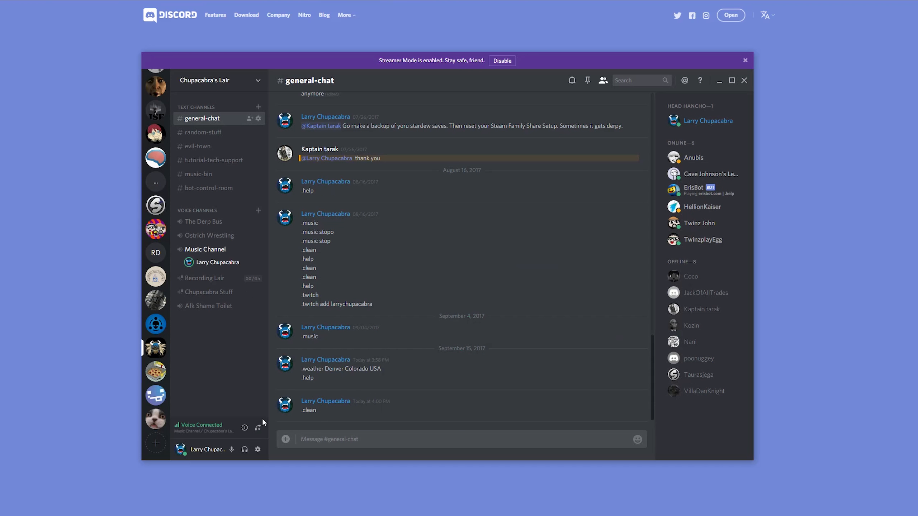
# Step: Send .music so ErisBot lists play, pause, volume, queue, skip and stop, then start another .music command
pyautogui.write('.music')
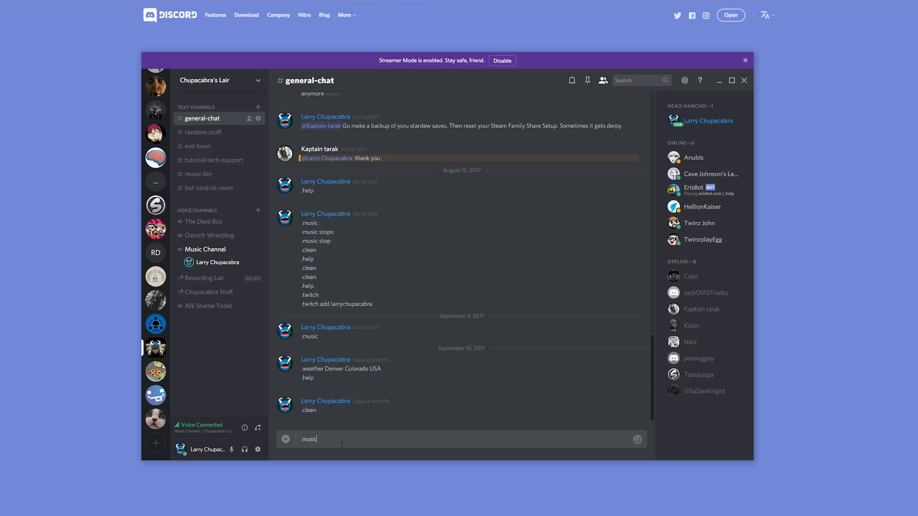
pyautogui.press('Enter')
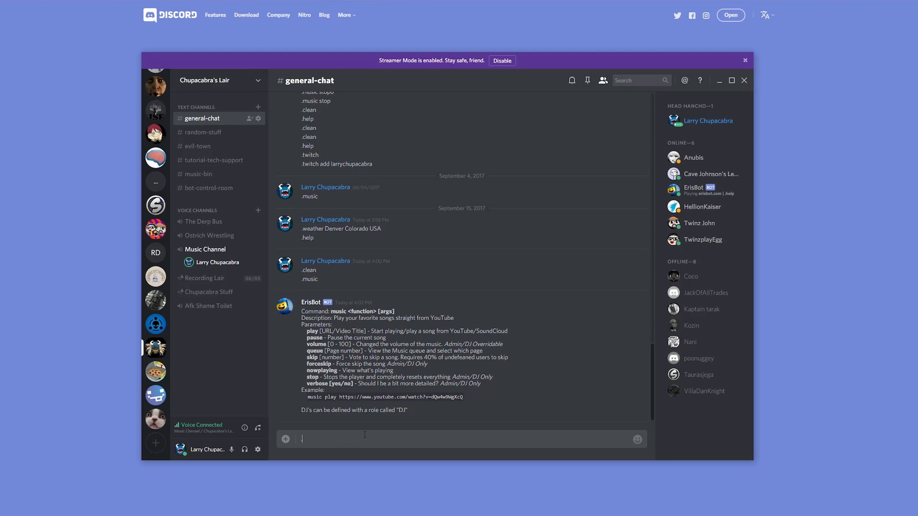
pyautogui.write('.')
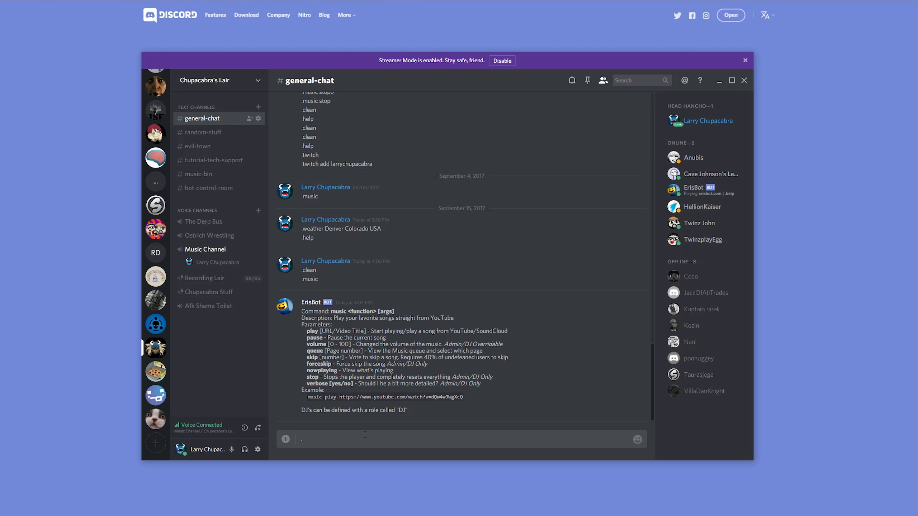
pyautogui.write('.music')
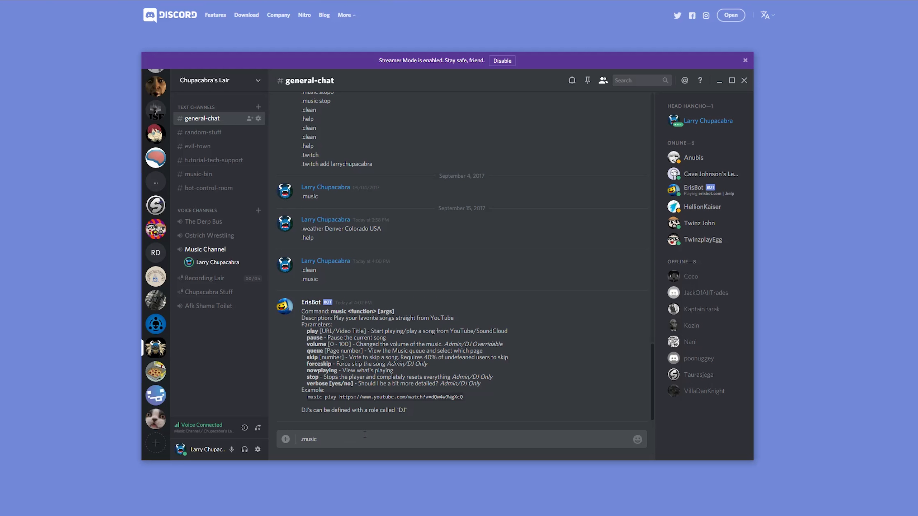
# Step: Send .music play with the YouTube URL nRa-eGzpT6o to queue the track, then send .music stop
pyautogui.write('play https://www.youtube.com/watch?v=nRa-eGzpT6o')
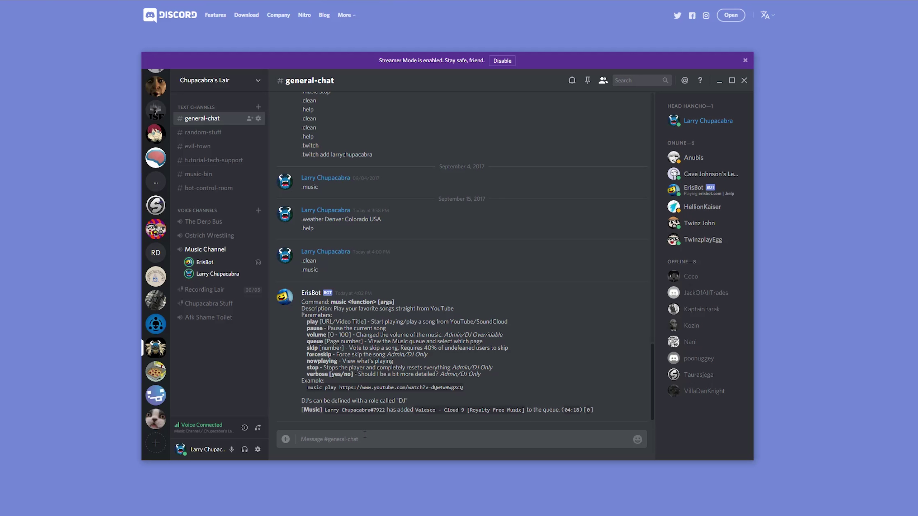
pyautogui.write('.')
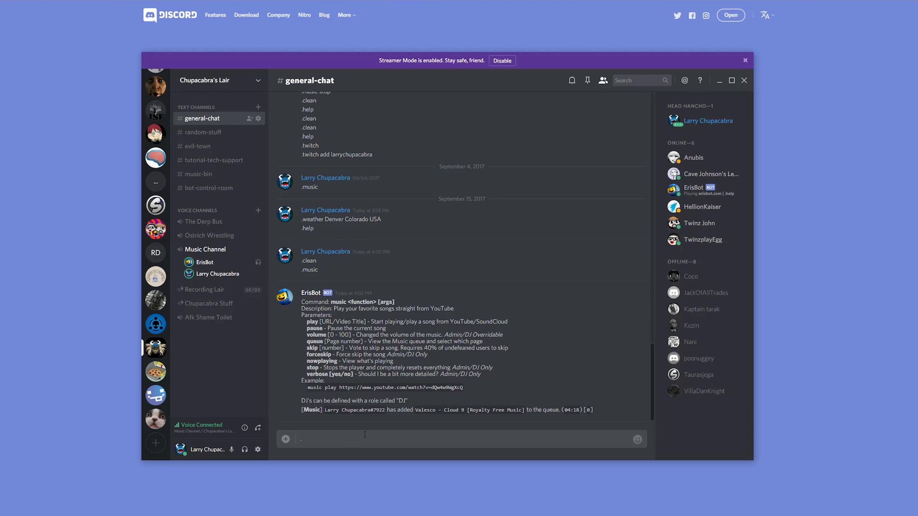
pyautogui.write('music sp')
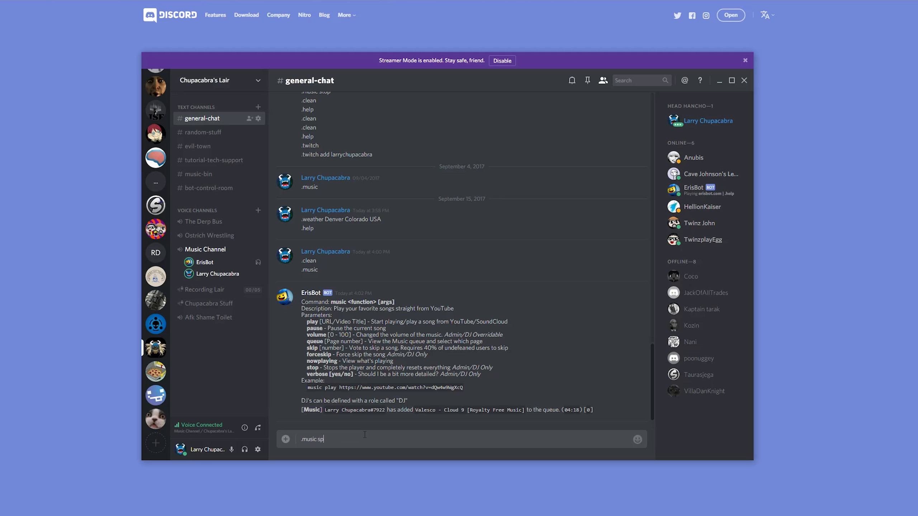
pyautogui.press('Enter')
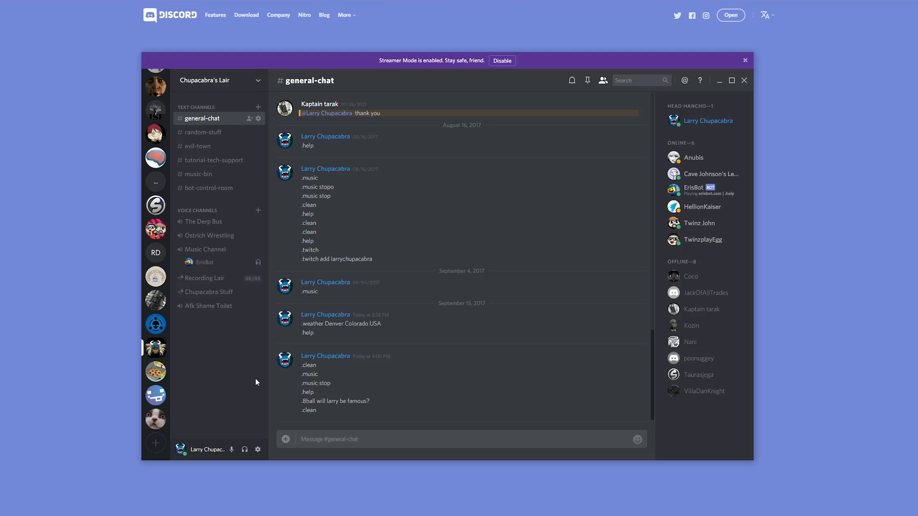
pyautogui.moveTo(268, 86)
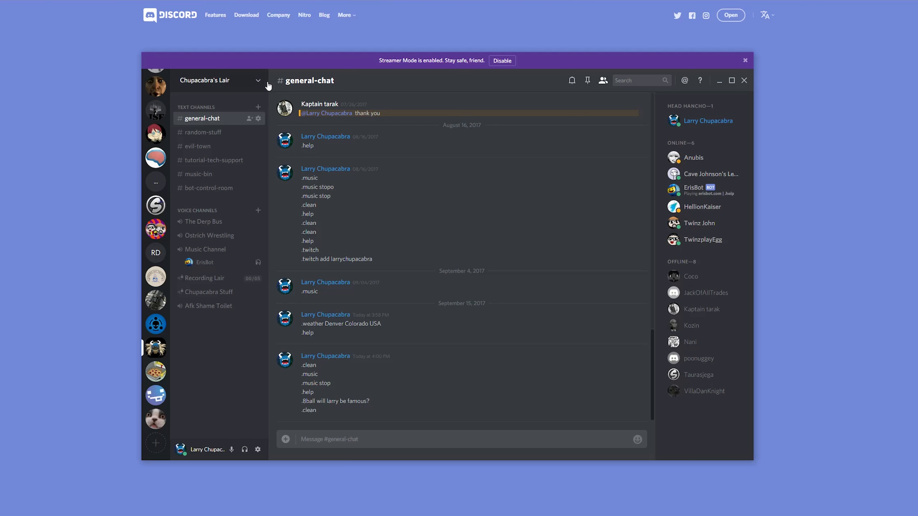
pyautogui.click(257, 80)
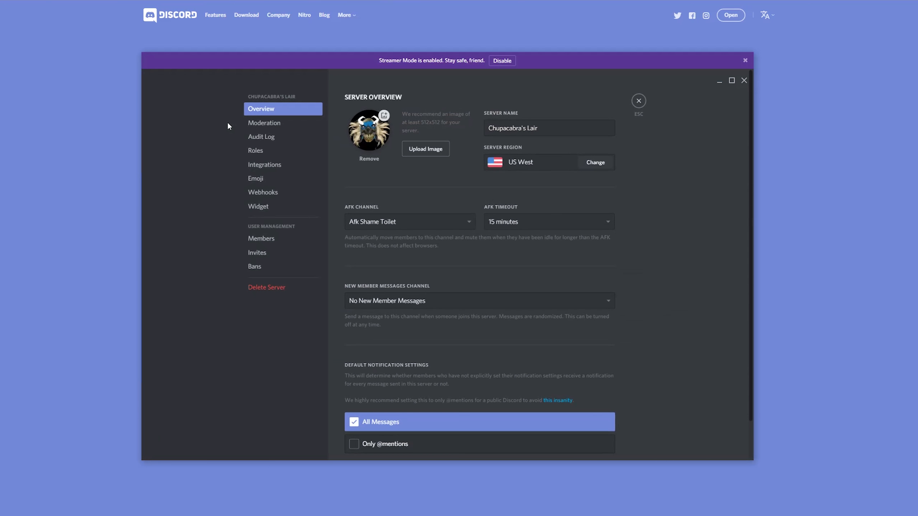
pyautogui.click(255, 151)
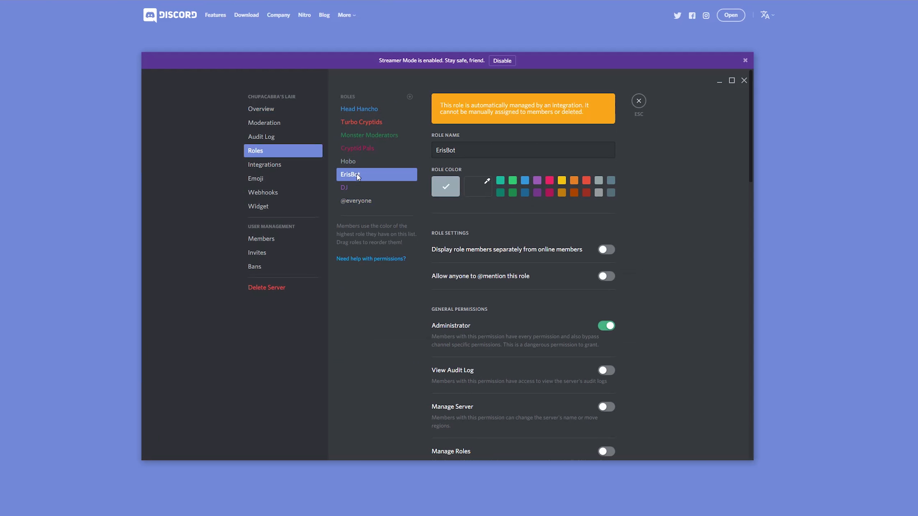
pyautogui.click(606, 325)
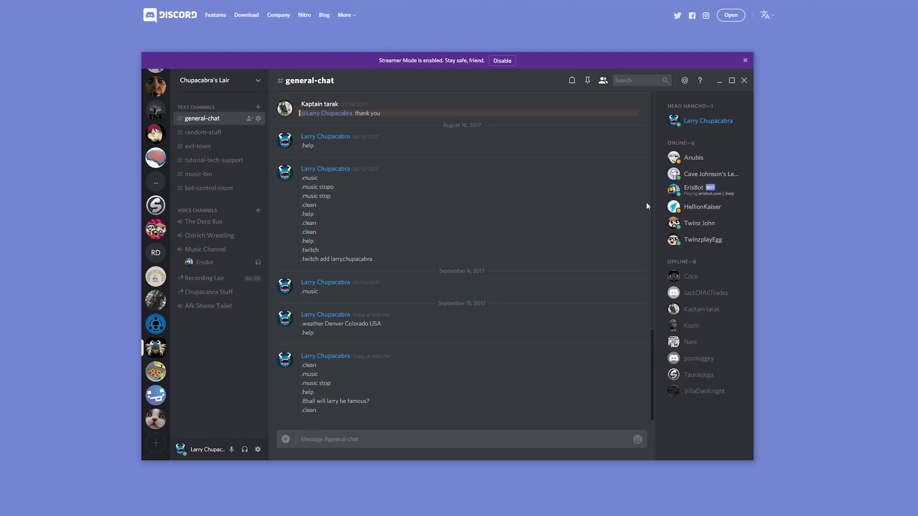
pyautogui.rightClick(693, 188)
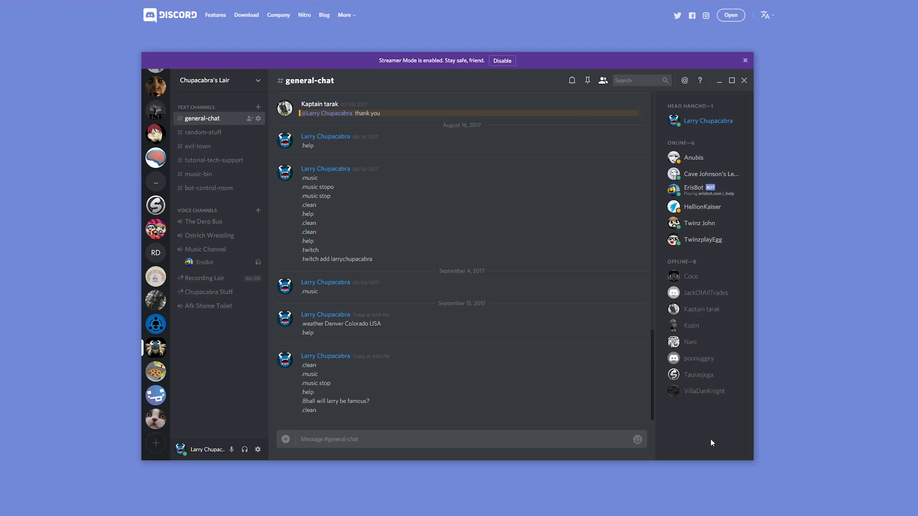
pyautogui.moveTo(709, 440)
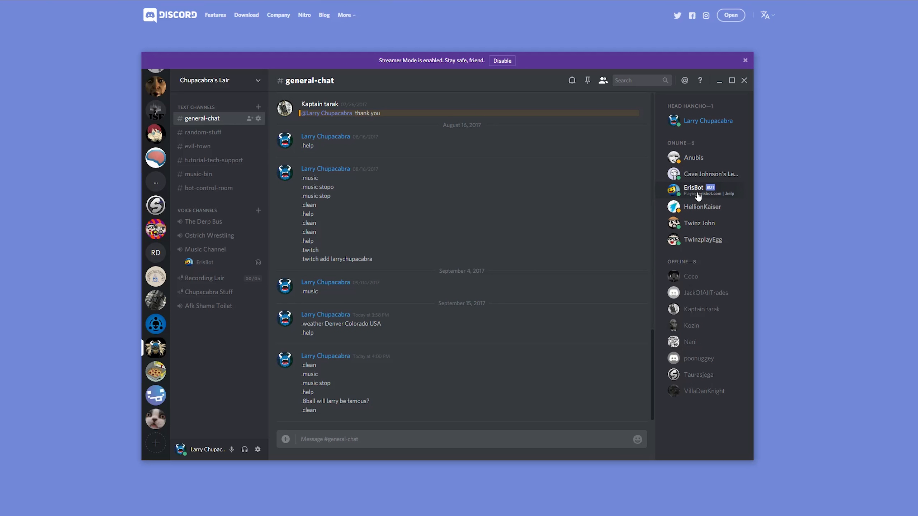
pyautogui.moveTo(619, 393)
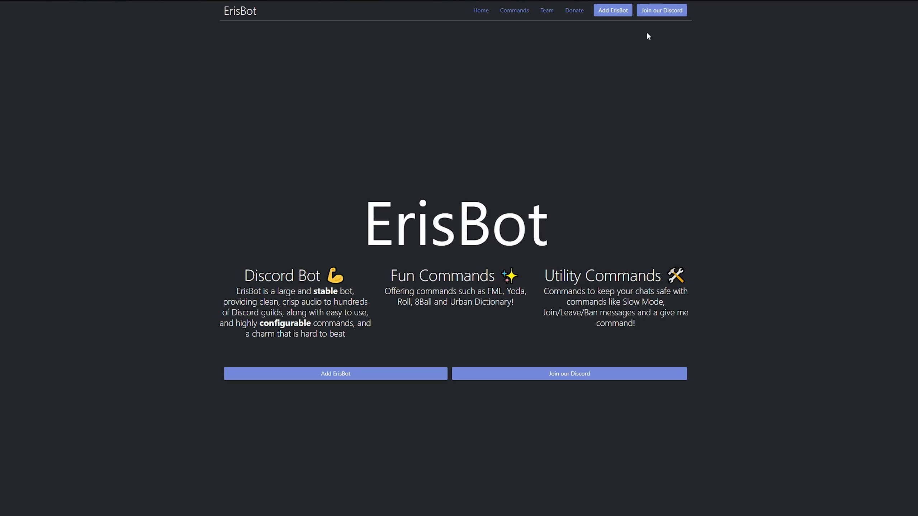
pyautogui.moveTo(484, 112)
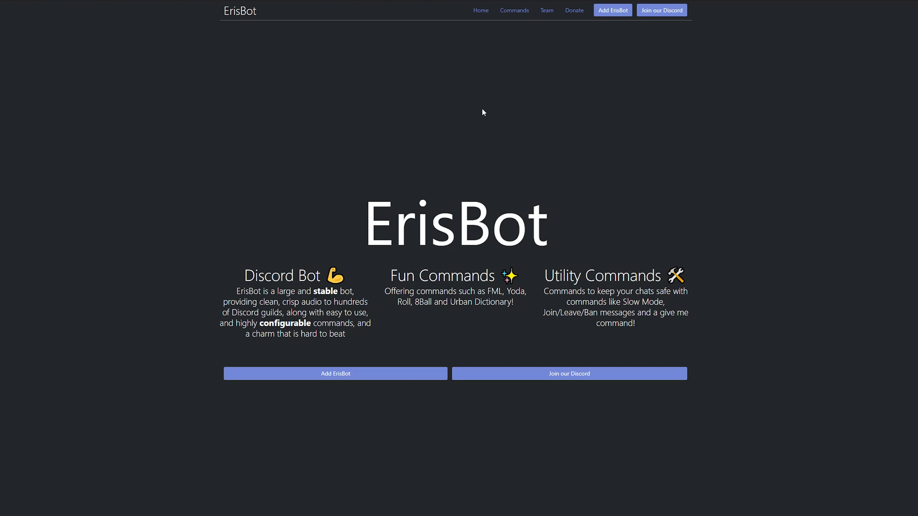
pyautogui.moveTo(658, 18)
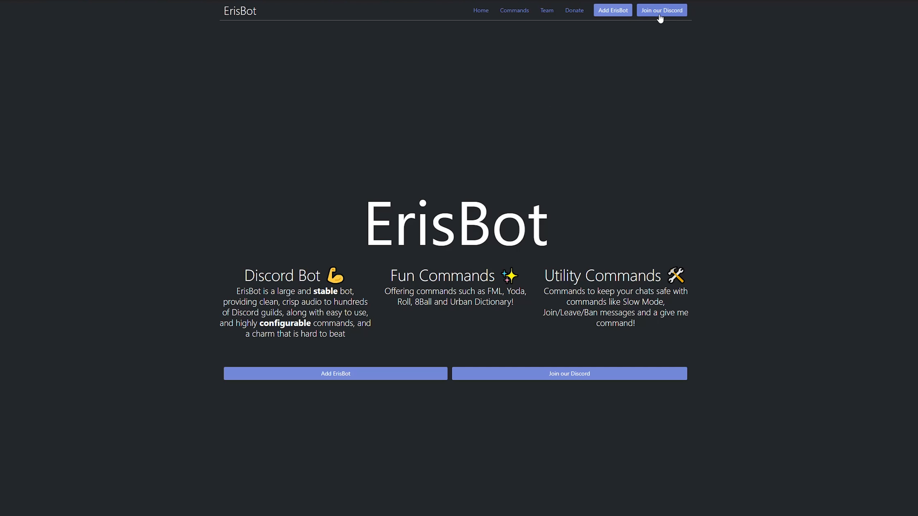
pyautogui.moveTo(679, 19)
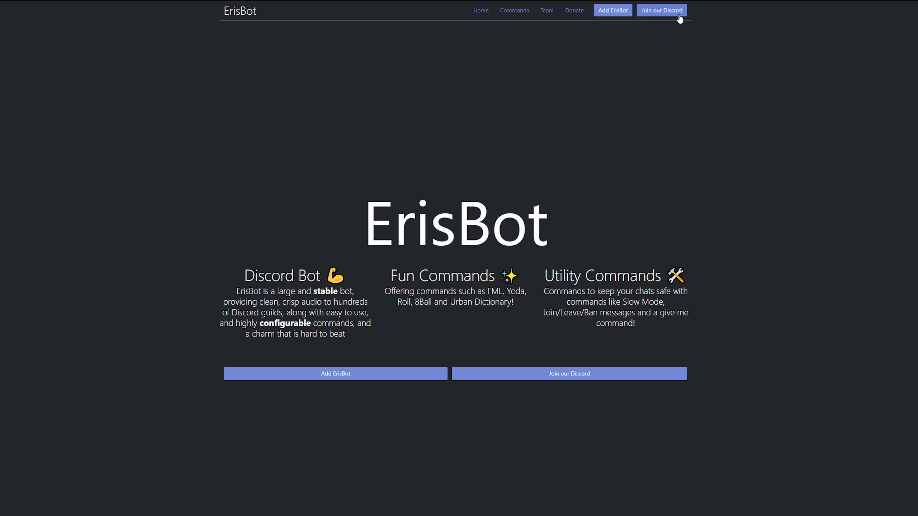